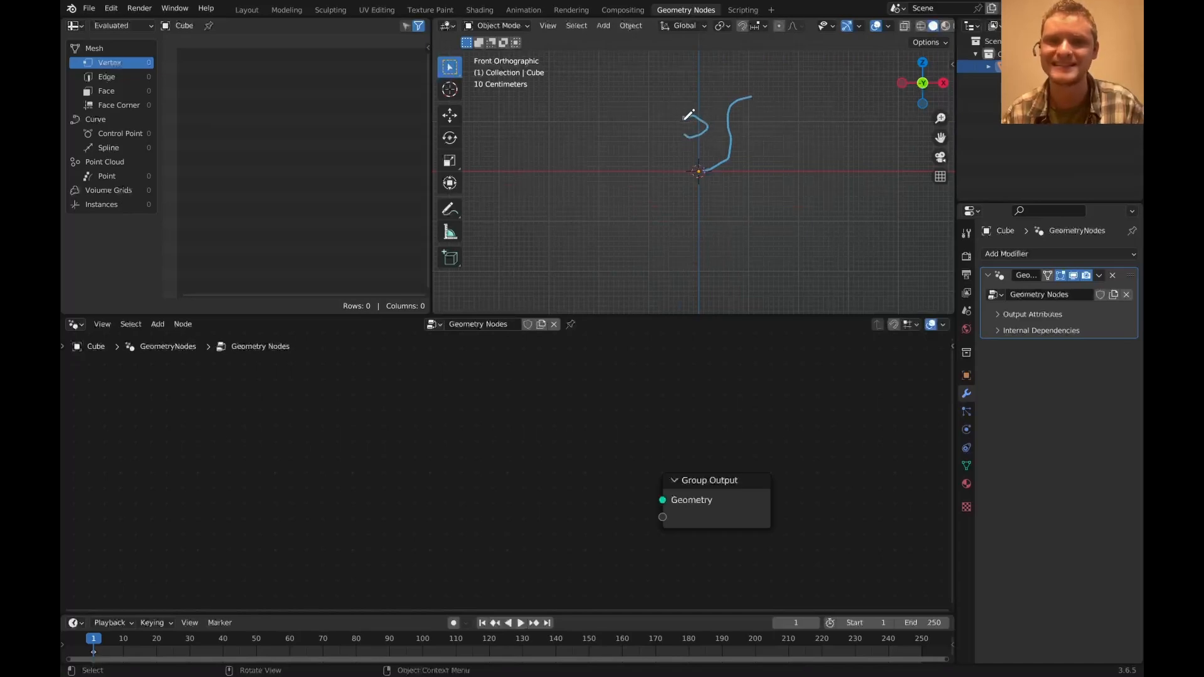
# - Build a 64-vertex, 2 m cylinder, delete its top and bottom faces, and wire it to Set Position and the output
pyautogui.click(157, 324)
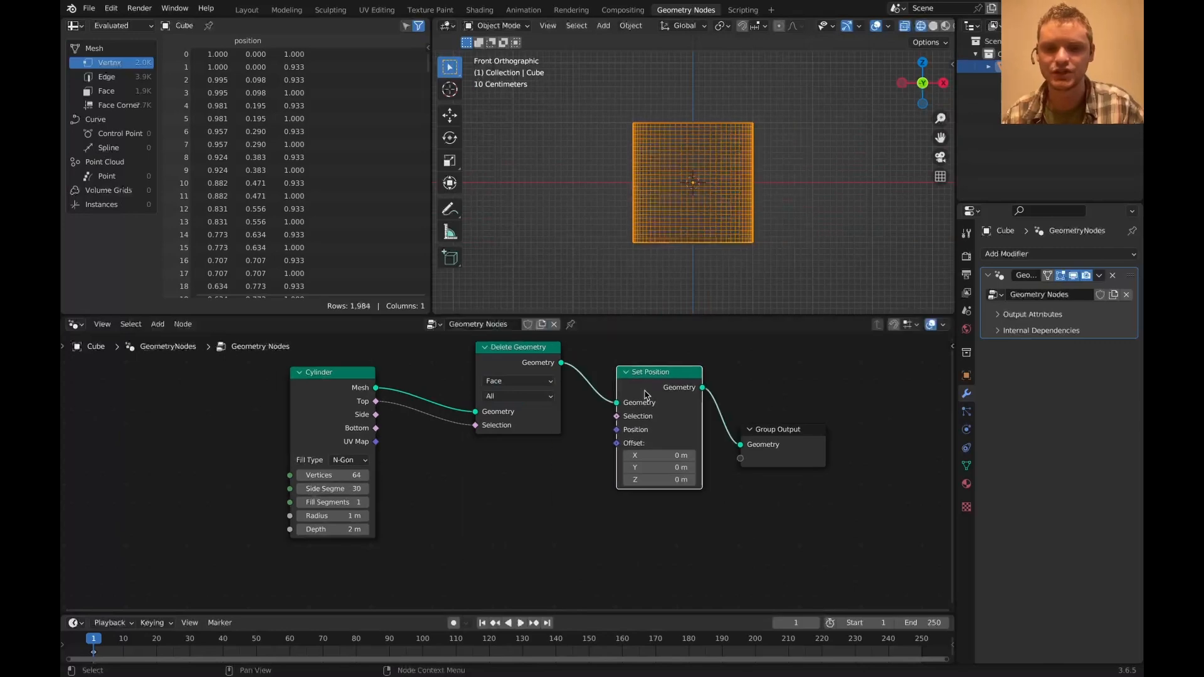
# - Taper the tube by scaling Position with Multiply Vector Math, Combine XYZ, Map Range and RGB Curves
pyautogui.write('pos')
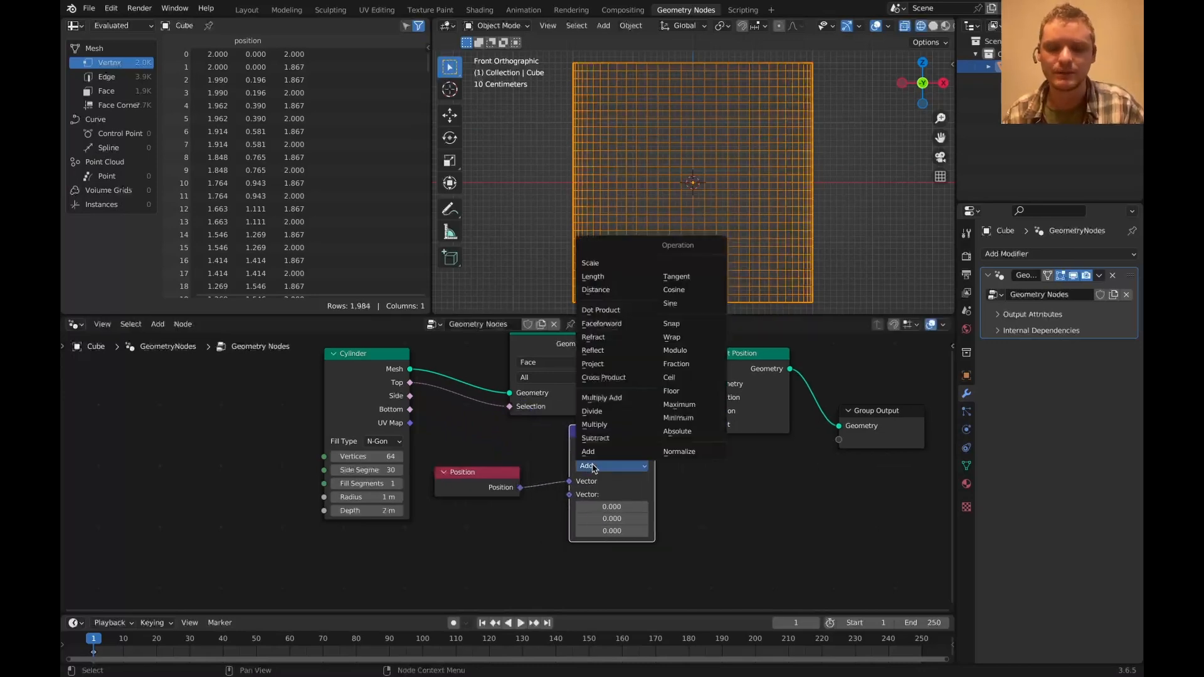
pyautogui.click(594, 424)
pyautogui.write('rgb')
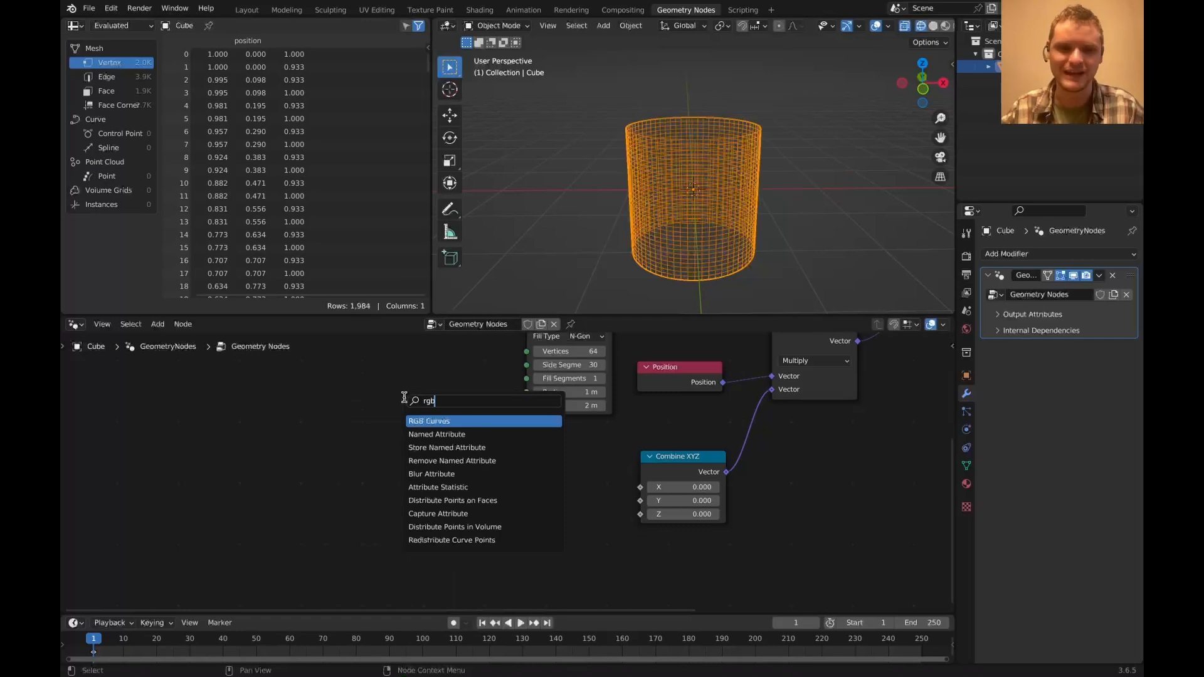
pyautogui.click(428, 420)
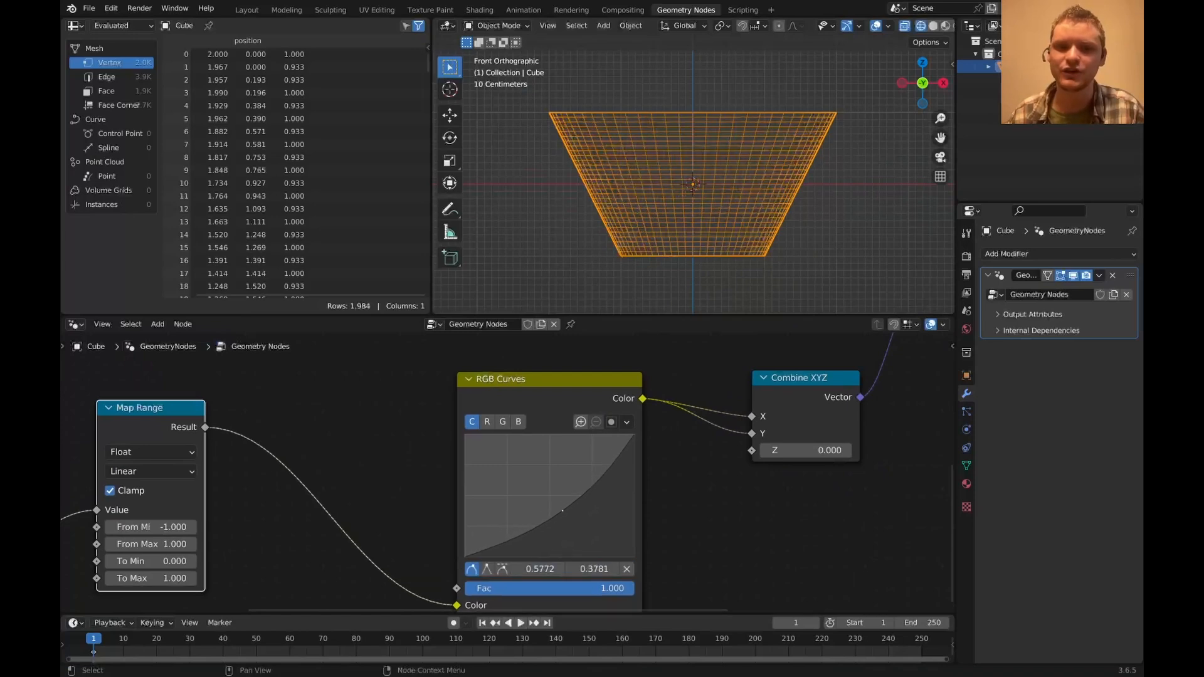
# - Drag the RGB Curves profile points to widen the top, flare the rim and round the belly
pyautogui.moveTo(563, 510); pyautogui.dragTo(572, 520)
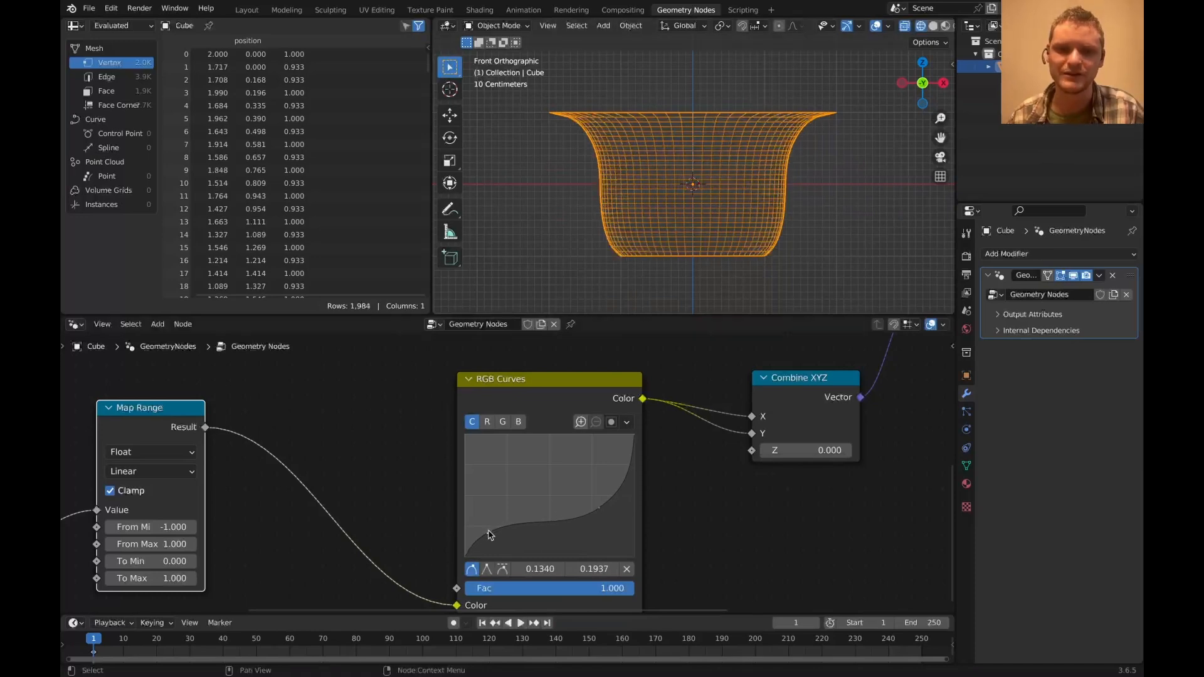
pyautogui.moveTo(489, 535); pyautogui.dragTo(532, 490)
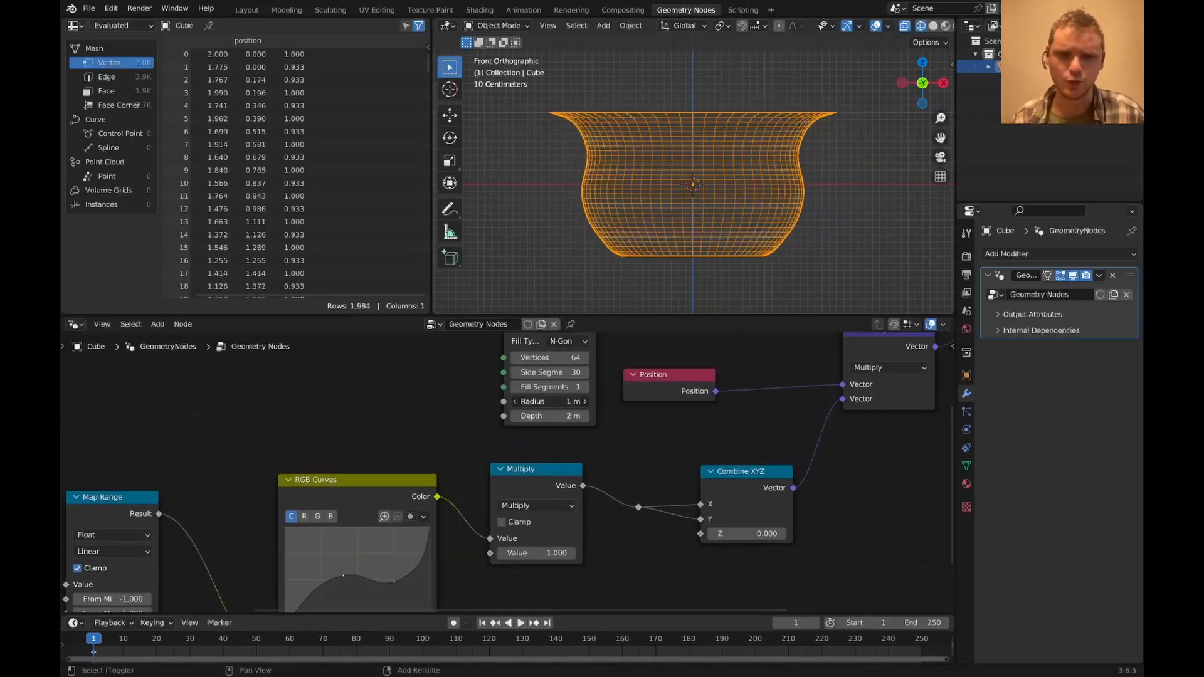
pyautogui.moveTo(550, 401); pyautogui.dragTo(522, 401)
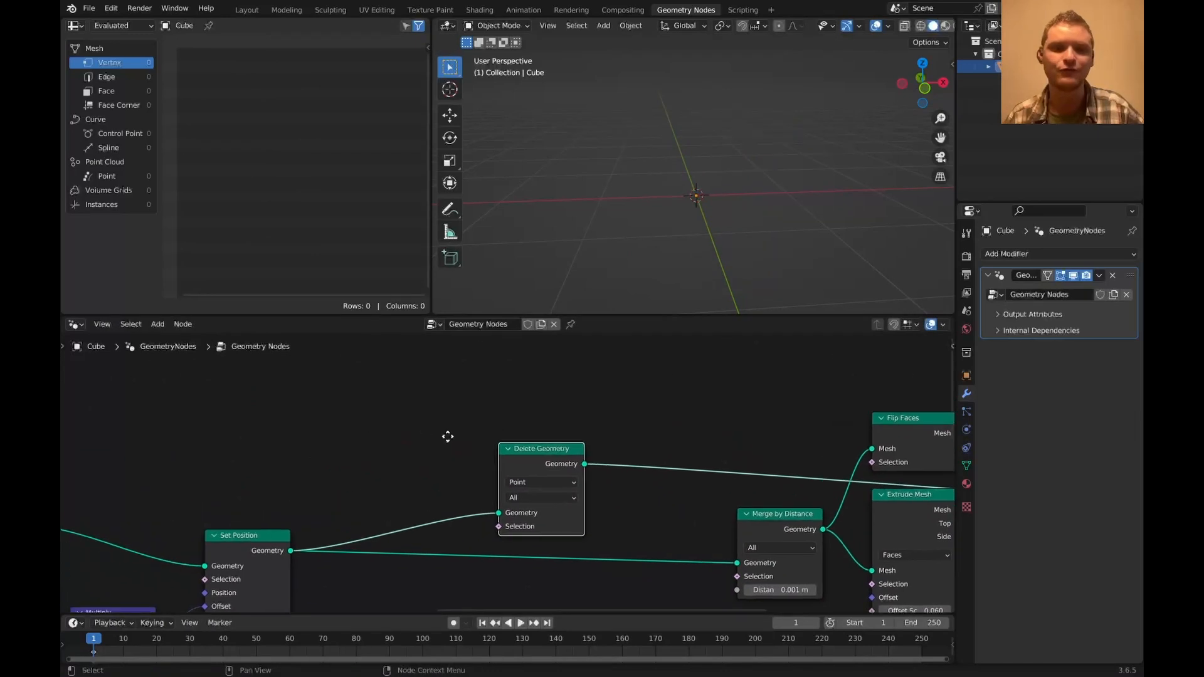
# - Add a previewed Voronoi Texture set to Distance to Edge, and raise cylinder vertices to 200
pyautogui.write('vor')
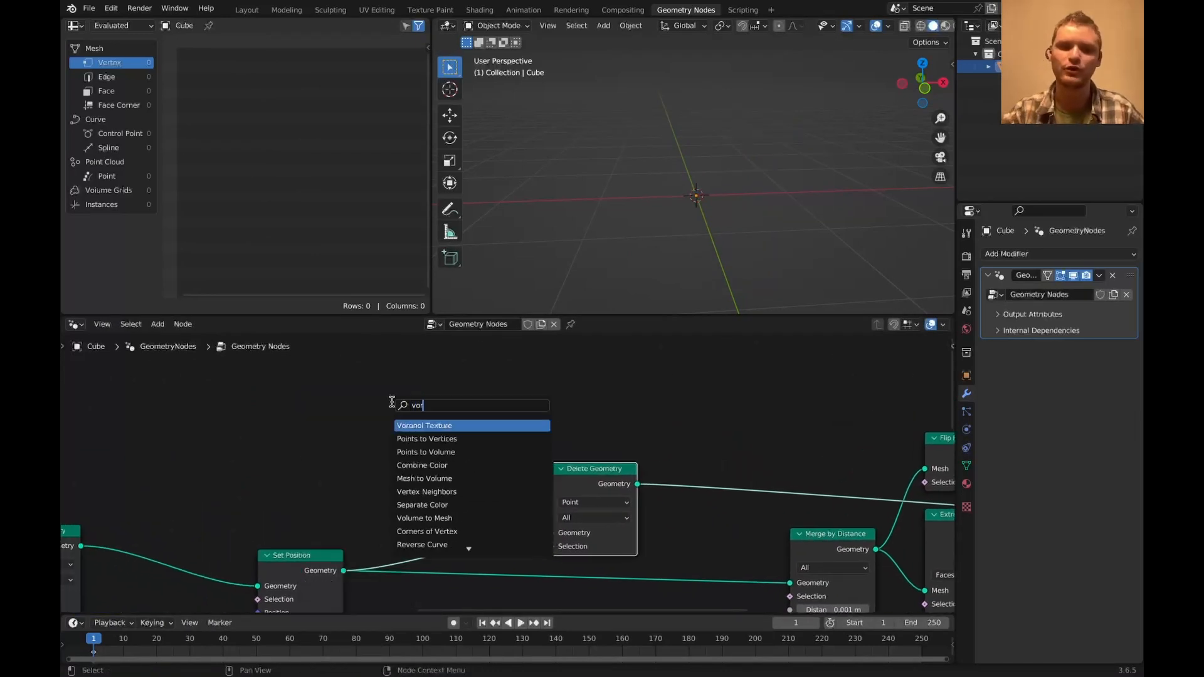
pyautogui.click(425, 426)
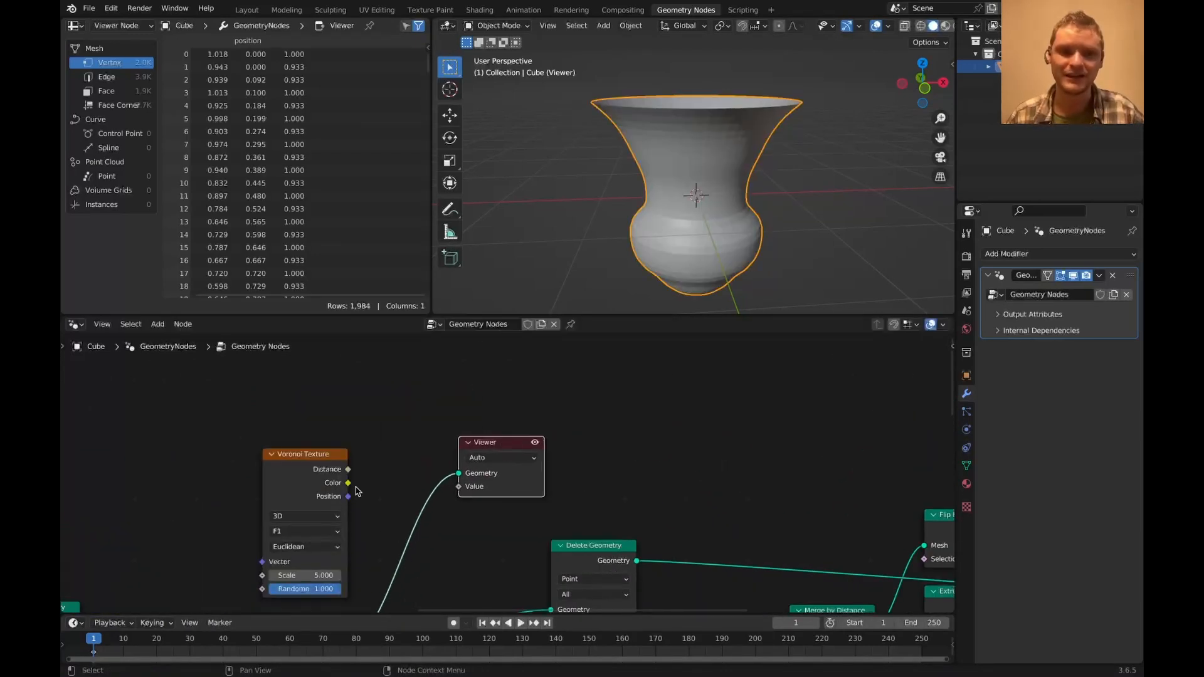
pyautogui.moveTo(347, 482); pyautogui.dragTo(459, 473)
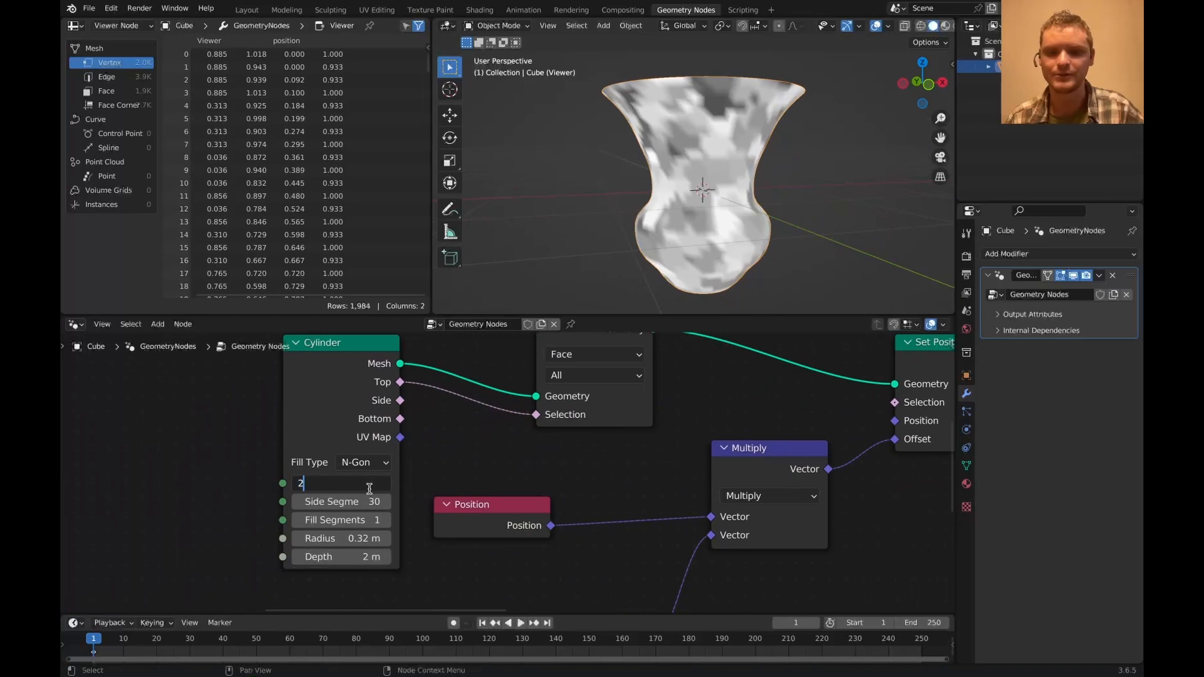
pyautogui.write('200')
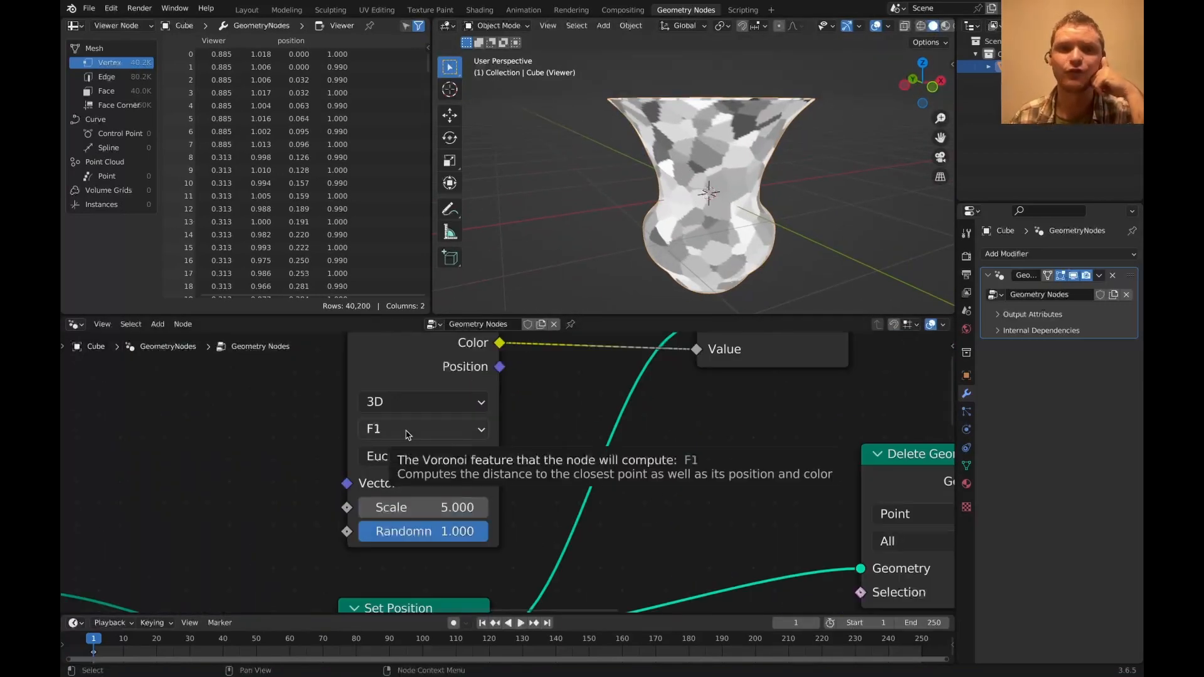
pyautogui.click(422, 429)
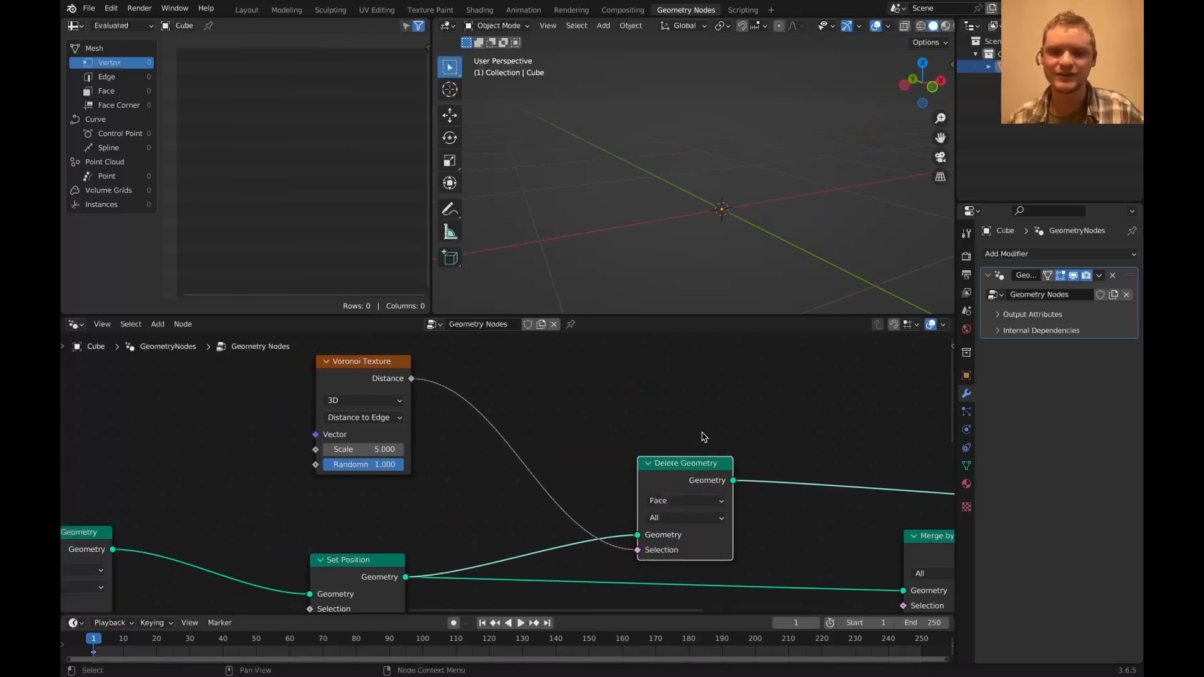
# - Cut thin cracks with a Less Than 0.06 Math node and a Scale Elements node
pyautogui.write('math')
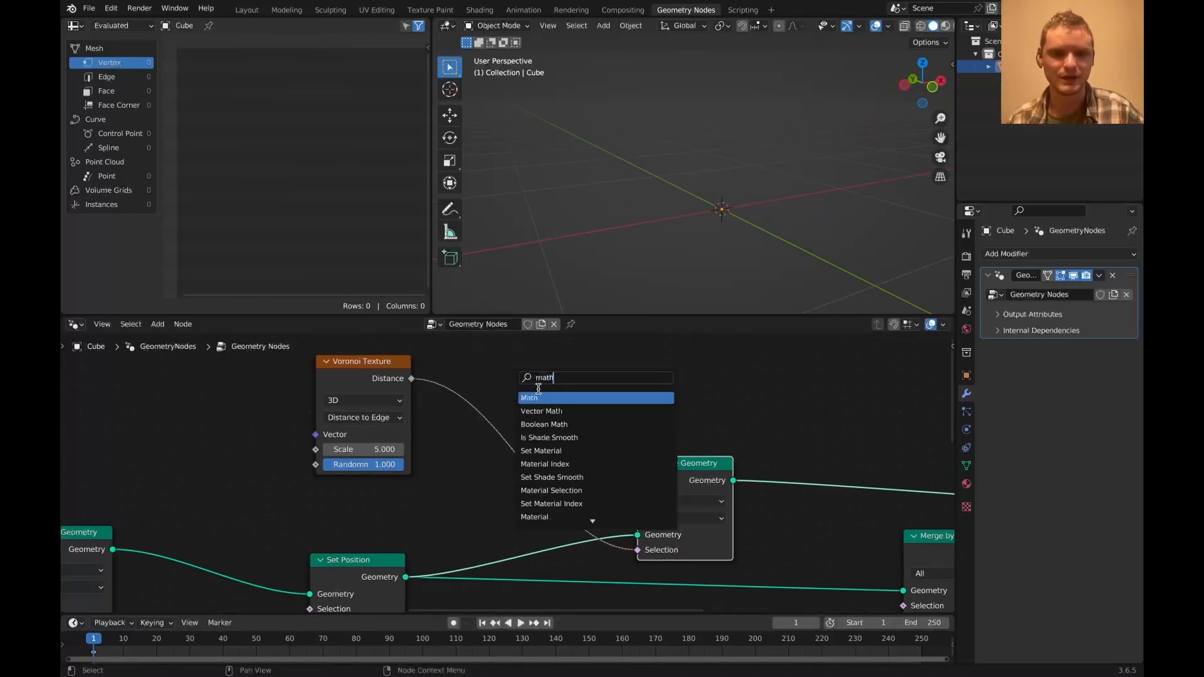
pyautogui.click(531, 397)
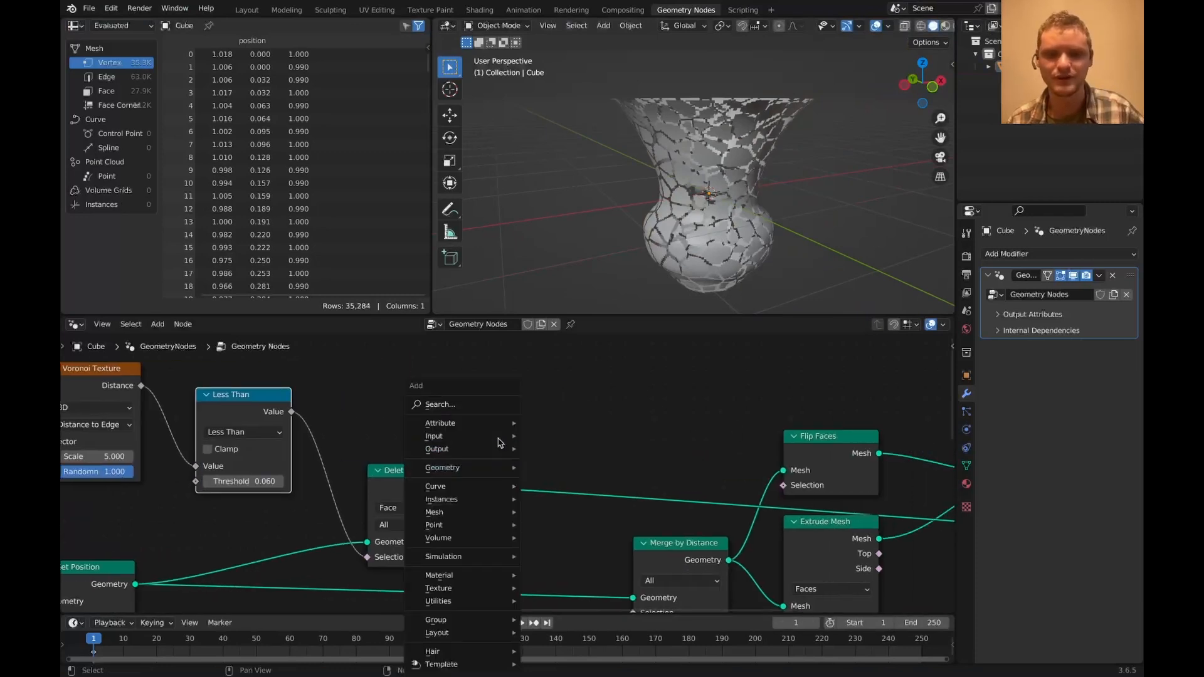
pyautogui.write('scal')
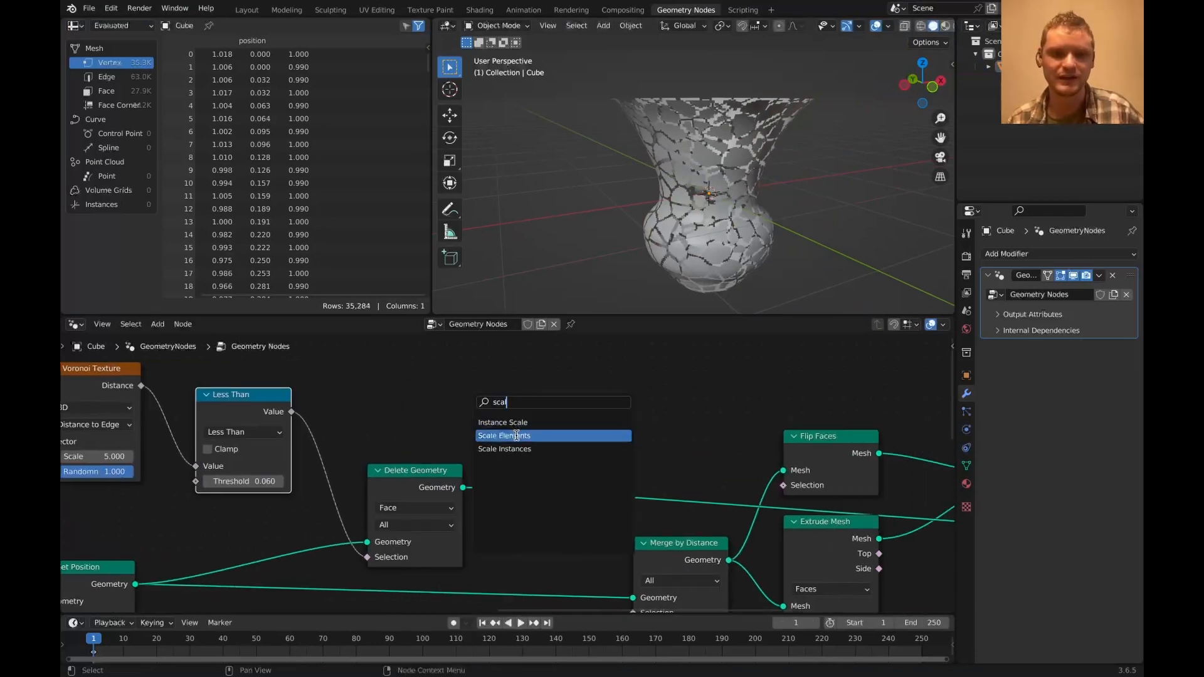
pyautogui.click(504, 435)
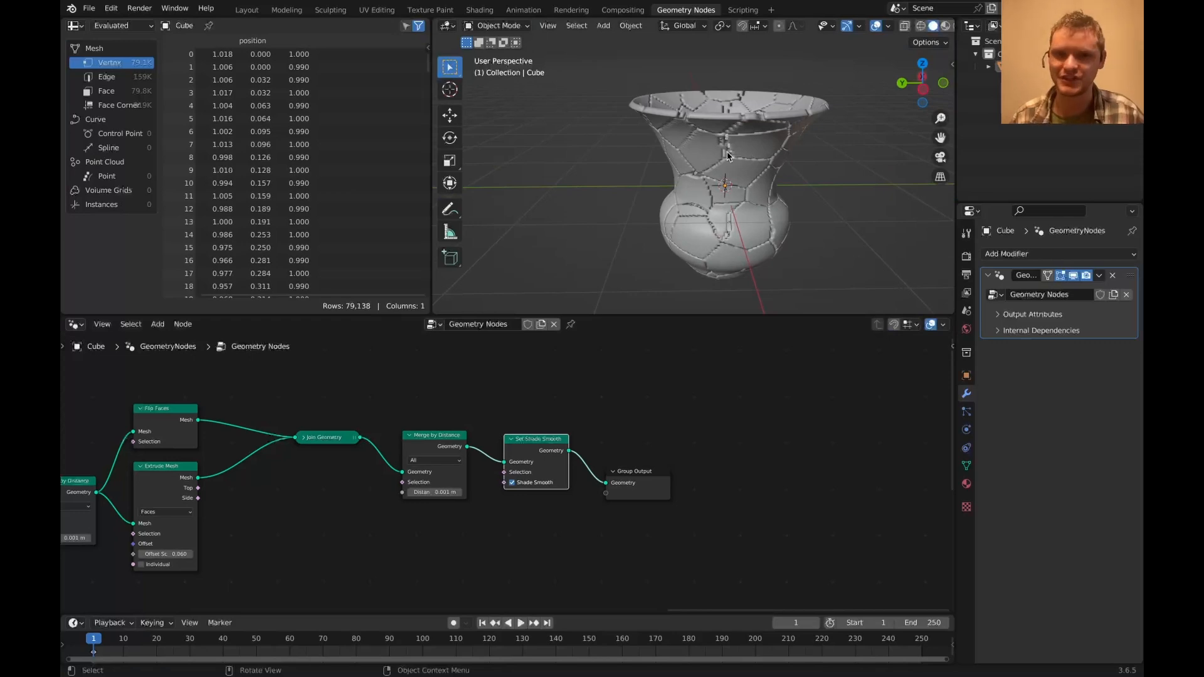
# - Add Join Geometry, Set Shade Smooth and Set Material nodes before the Group Output
pyautogui.write('et m')
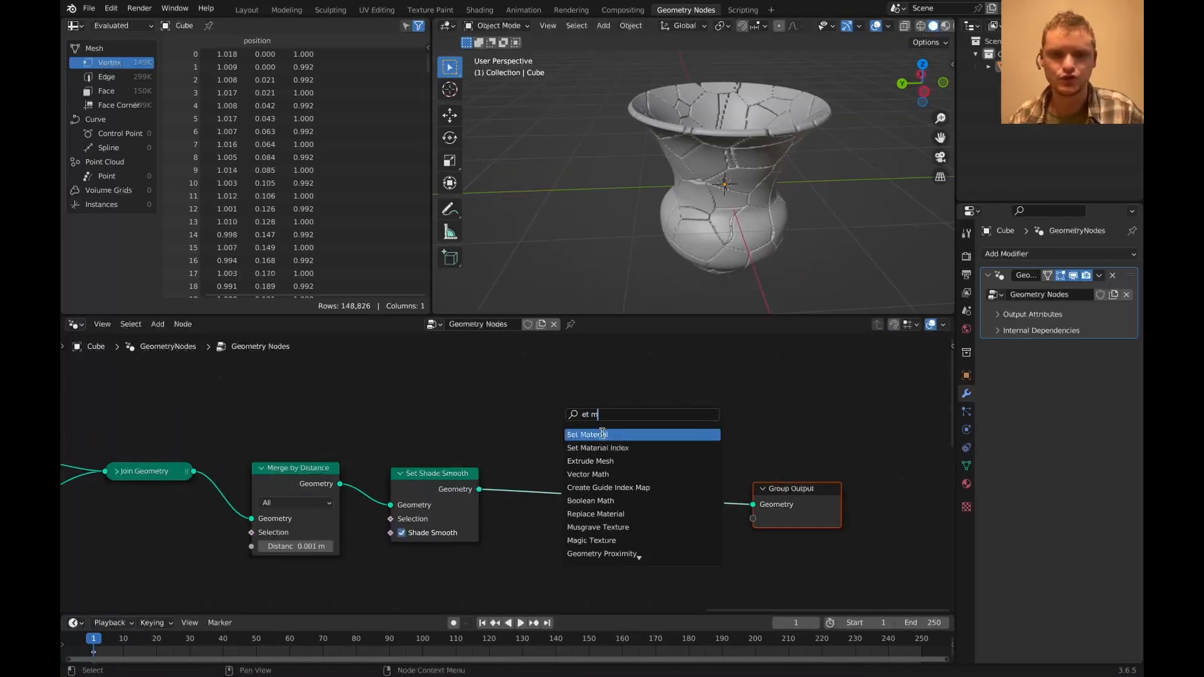
pyautogui.click(586, 434)
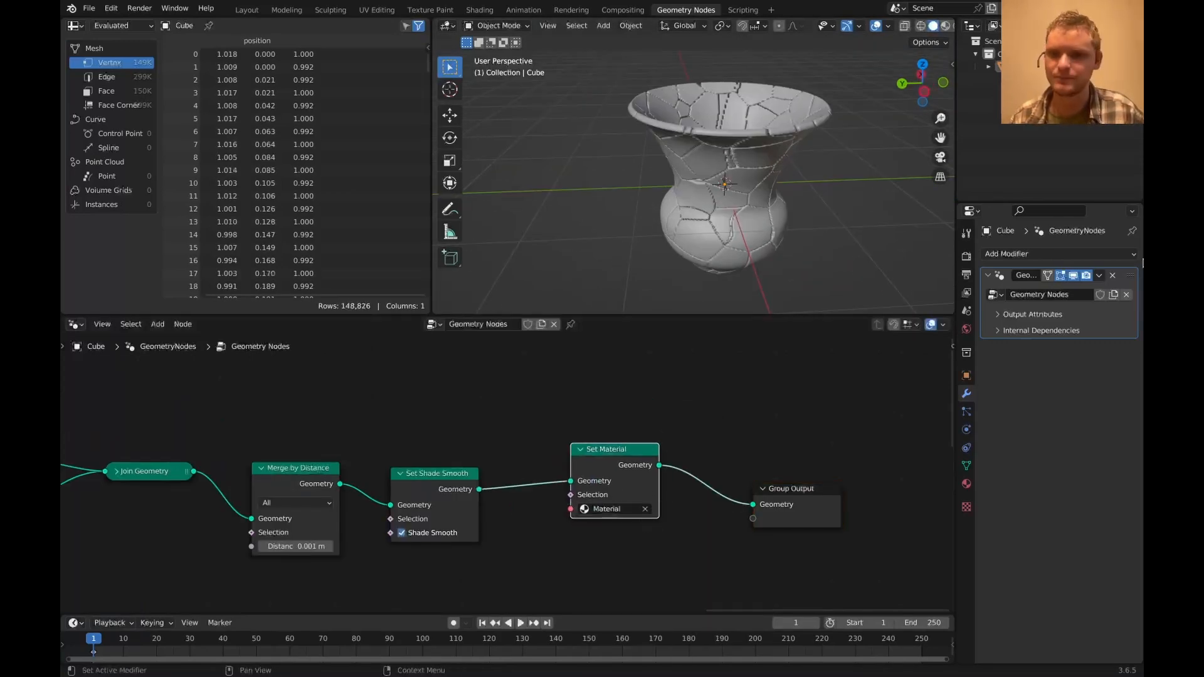
pyautogui.click(479, 9)
pyautogui.write('s')
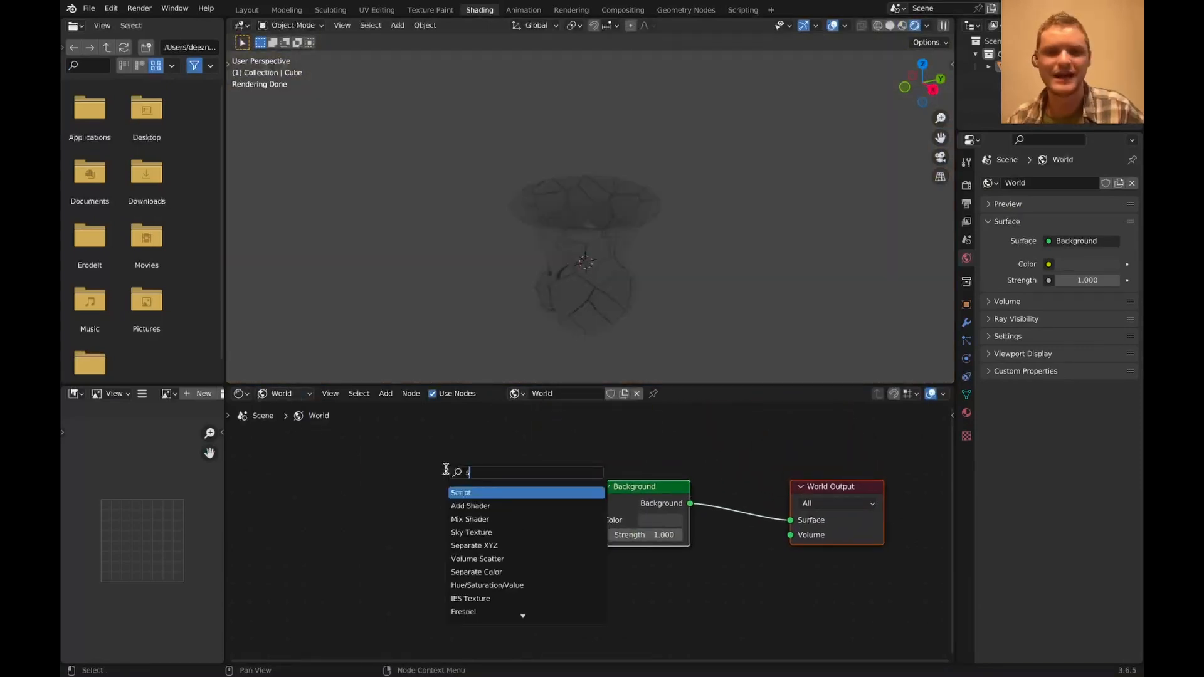
# - Switch the Shader Editor from World to Object and create a new Principled BSDF material
pyautogui.click(472, 533)
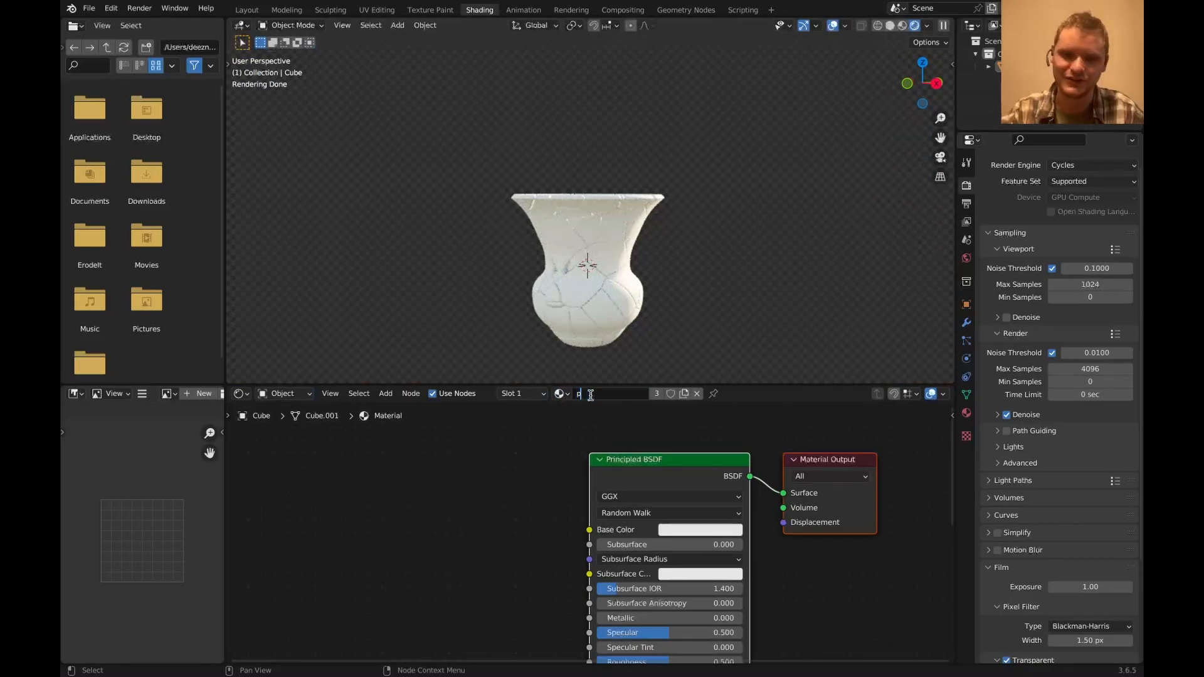
# - Rename the material 'pot' and give it terracotta colour, Mix and Bump nodes, and slight Subsurface
pyautogui.write('pot')
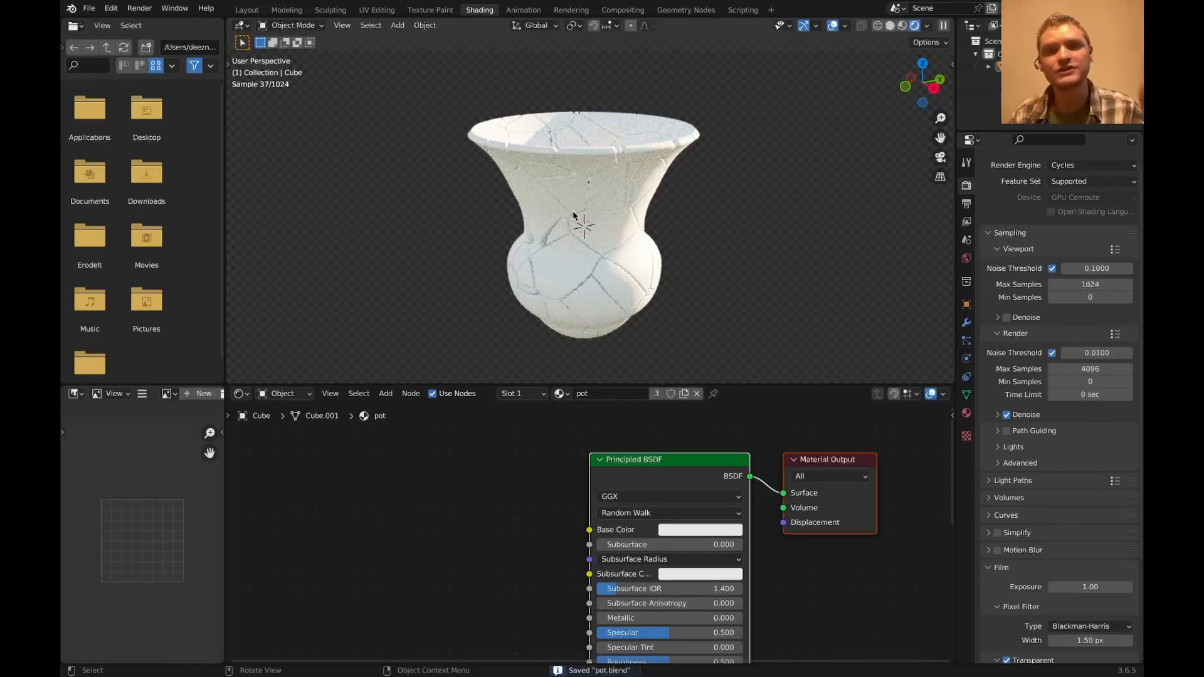
pyautogui.click(698, 530)
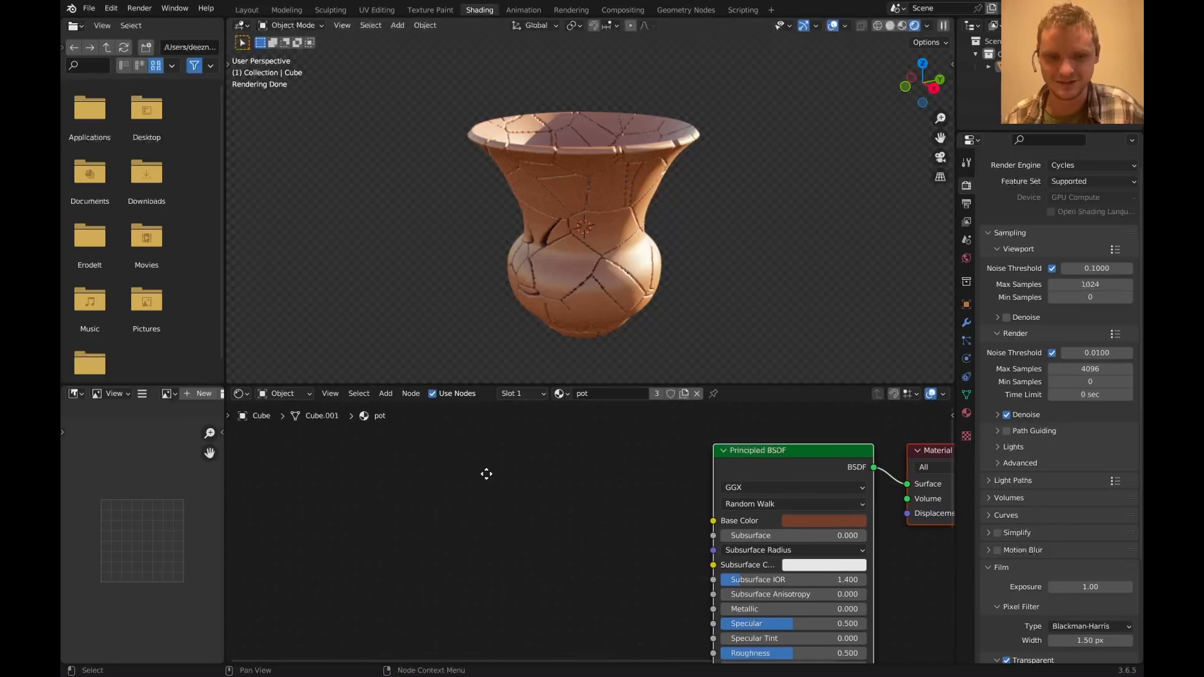
pyautogui.click(385, 394)
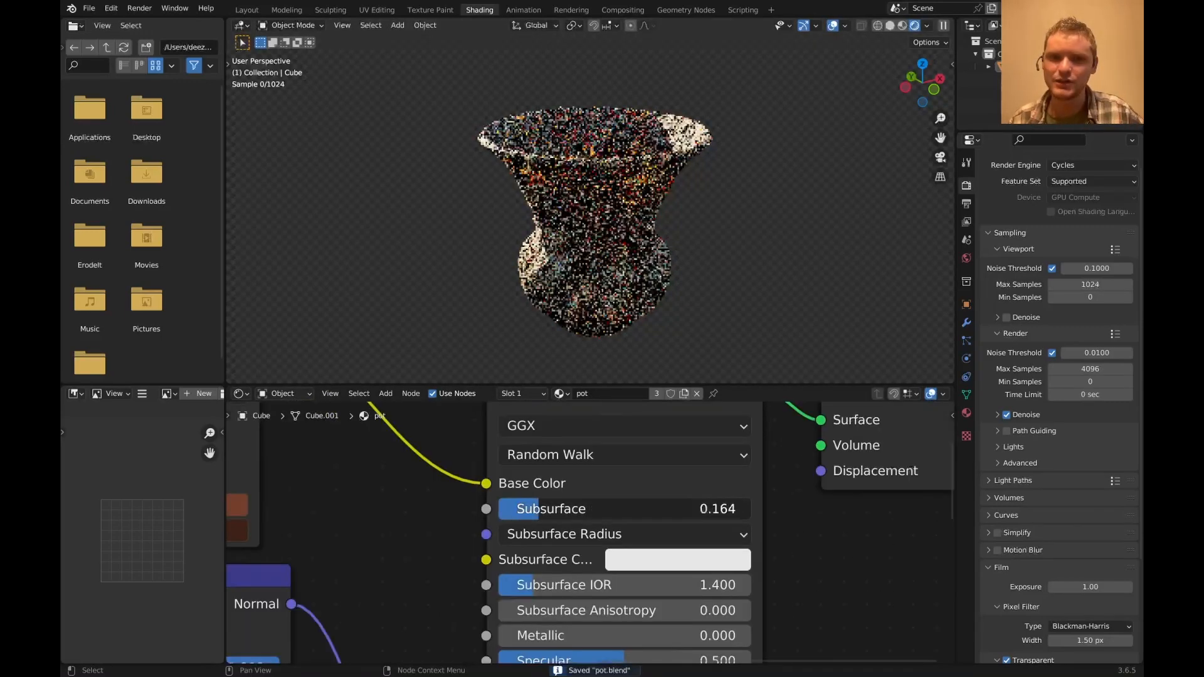
# - Mix a dark brown crack colour over the terracotta, driven by an Ambient Occlusion factor
pyautogui.moveTo(538, 509); pyautogui.dragTo(646, 508)
pyautogui.write('co')
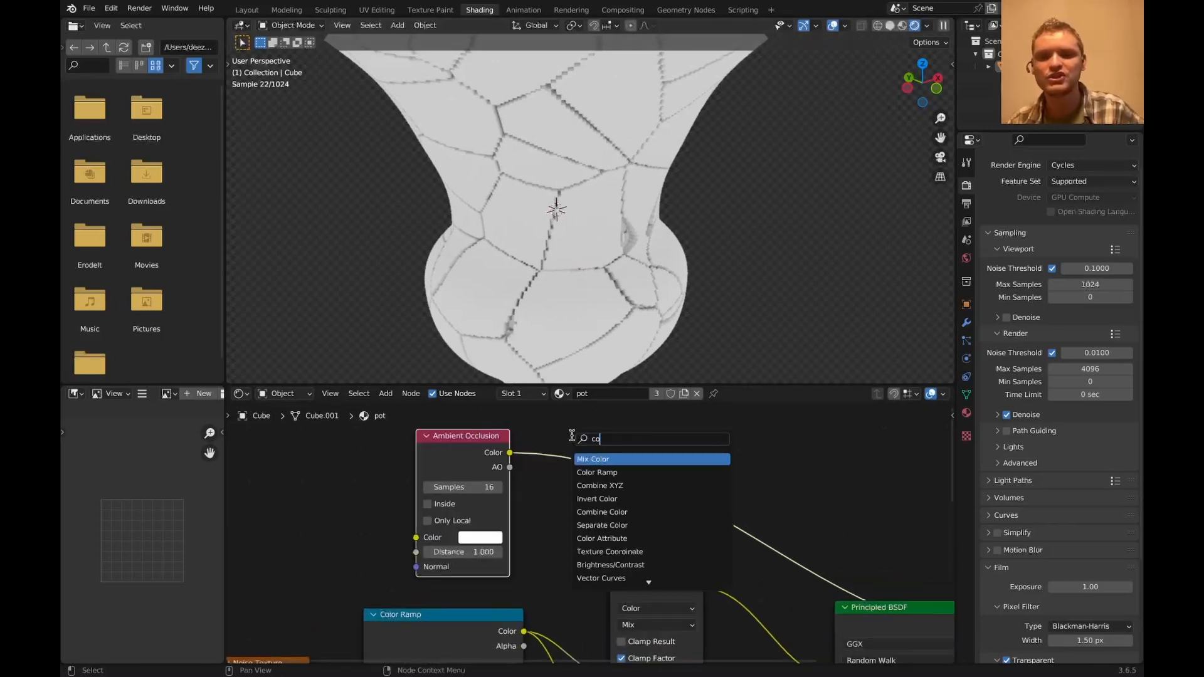
pyautogui.click(597, 472)
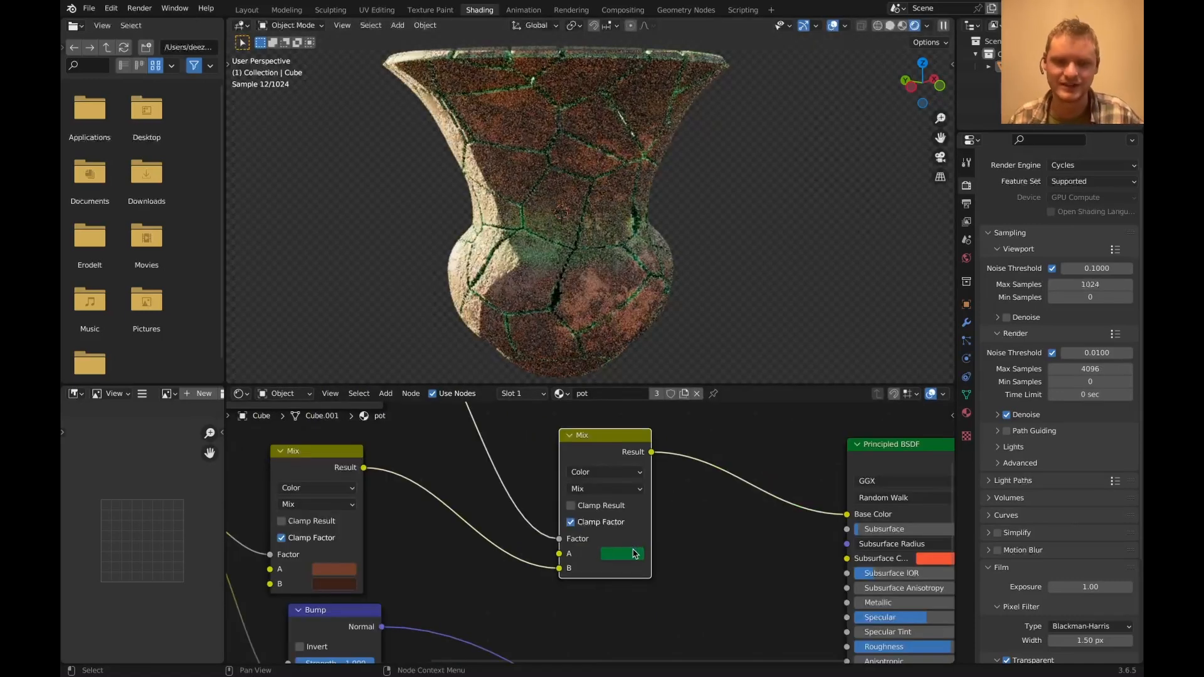
pyautogui.click(622, 554)
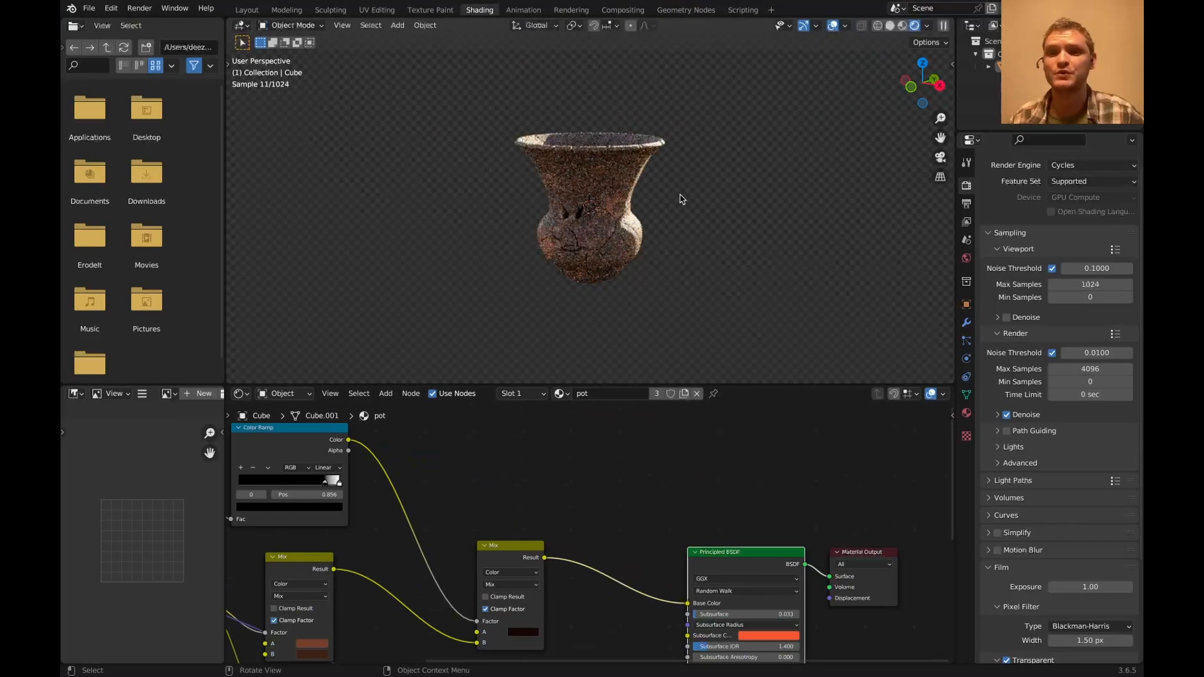
# - Insert a Store Named Attribute node into the vase's geometry nodes and name it 'fragment'
pyautogui.click(685, 10)
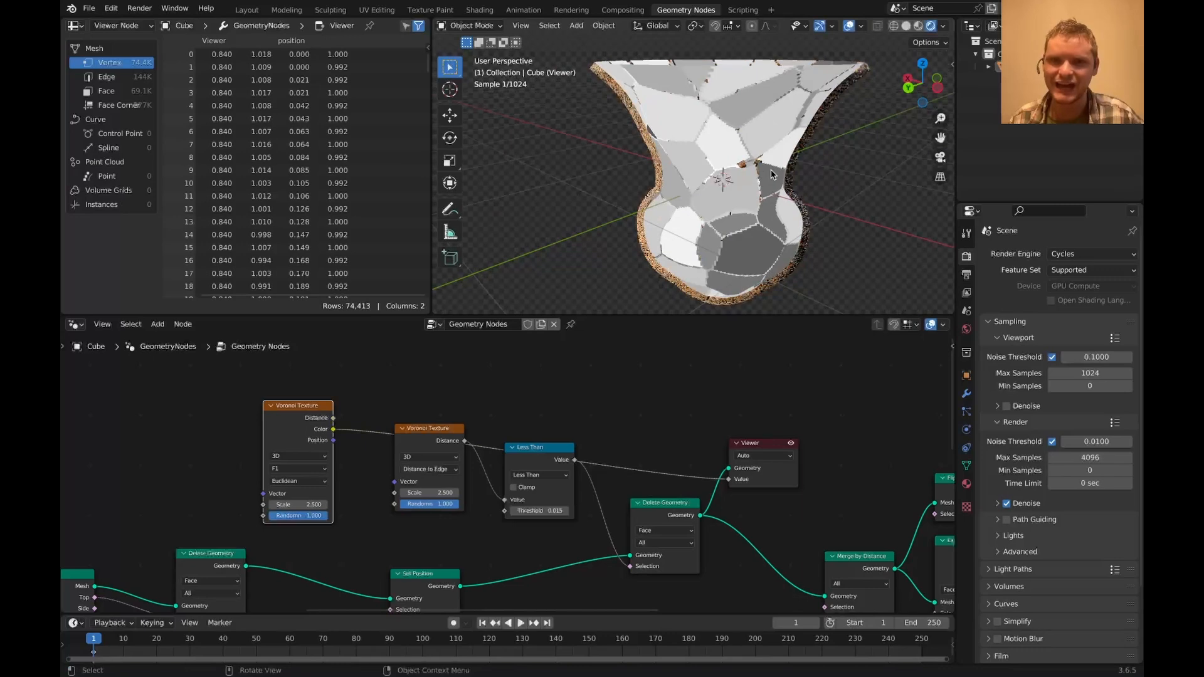
pyautogui.write('st')
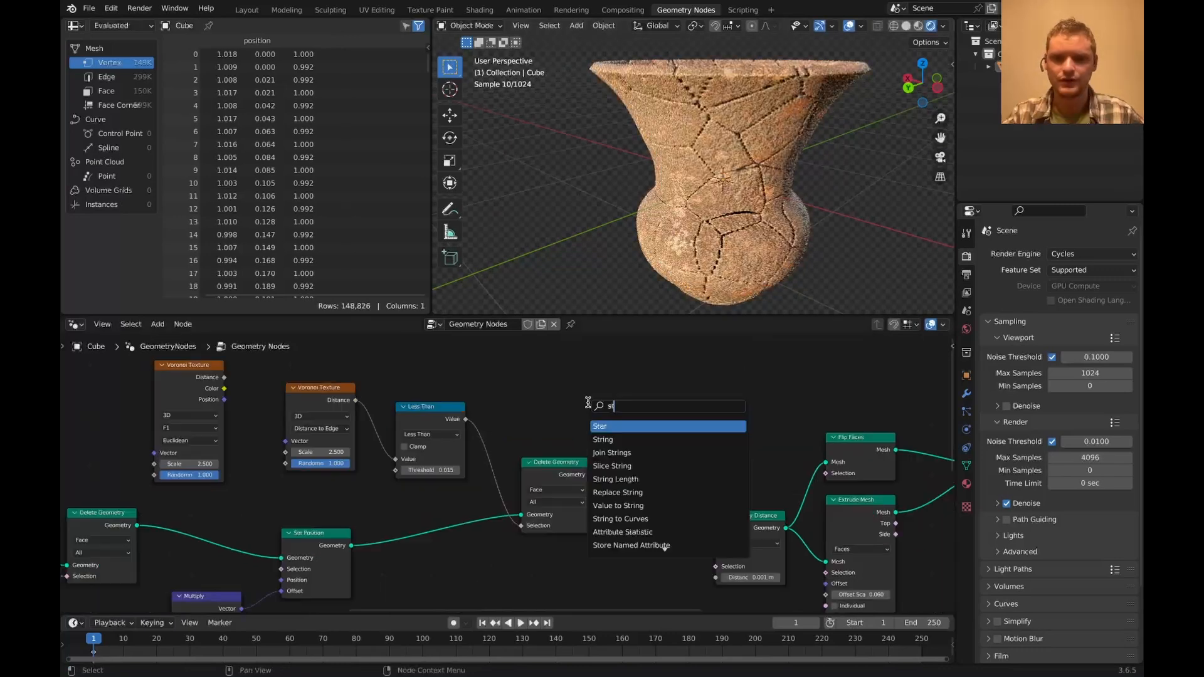
pyautogui.click(630, 544)
pyautogui.write('fragment')
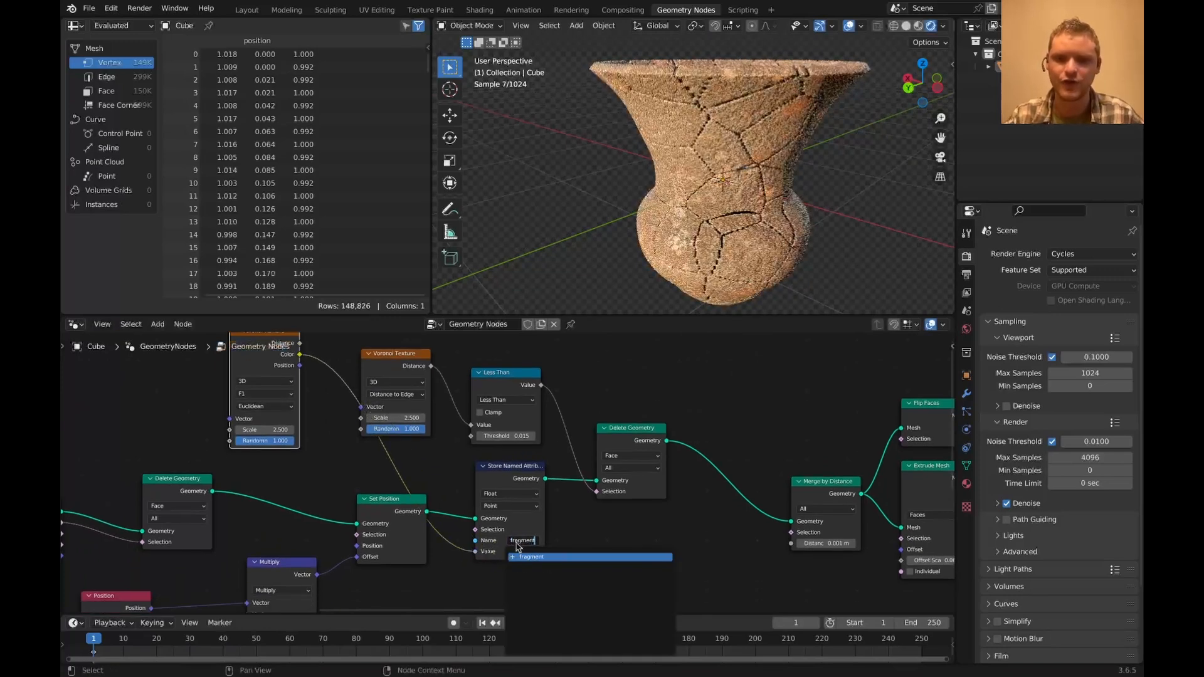
pyautogui.click(479, 9)
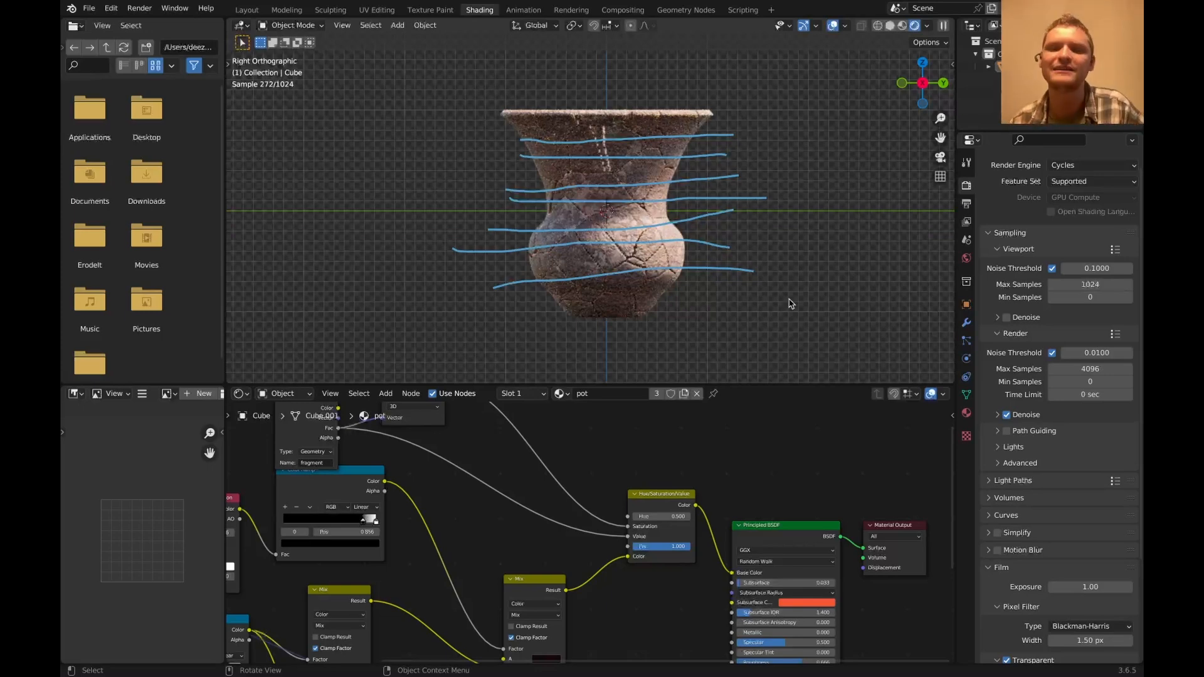
# - Feed a Wave Texture through Multiply 1.3 and Add math nodes into the Bump Height
pyautogui.write('wav')
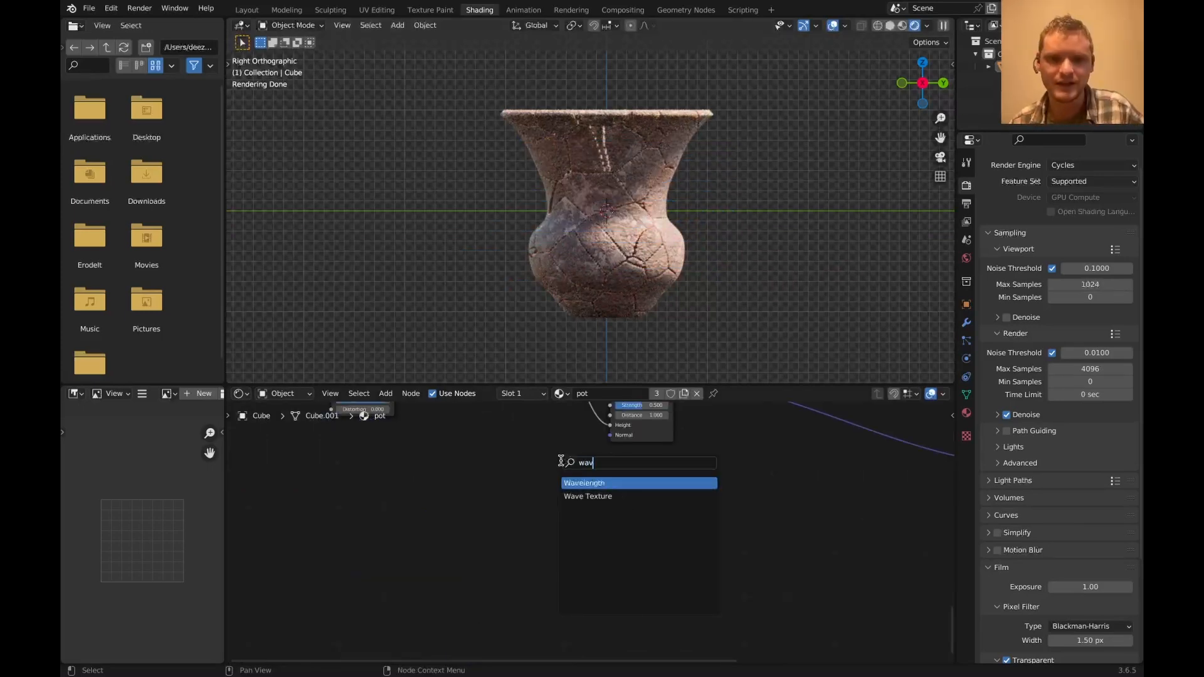
pyautogui.click(587, 496)
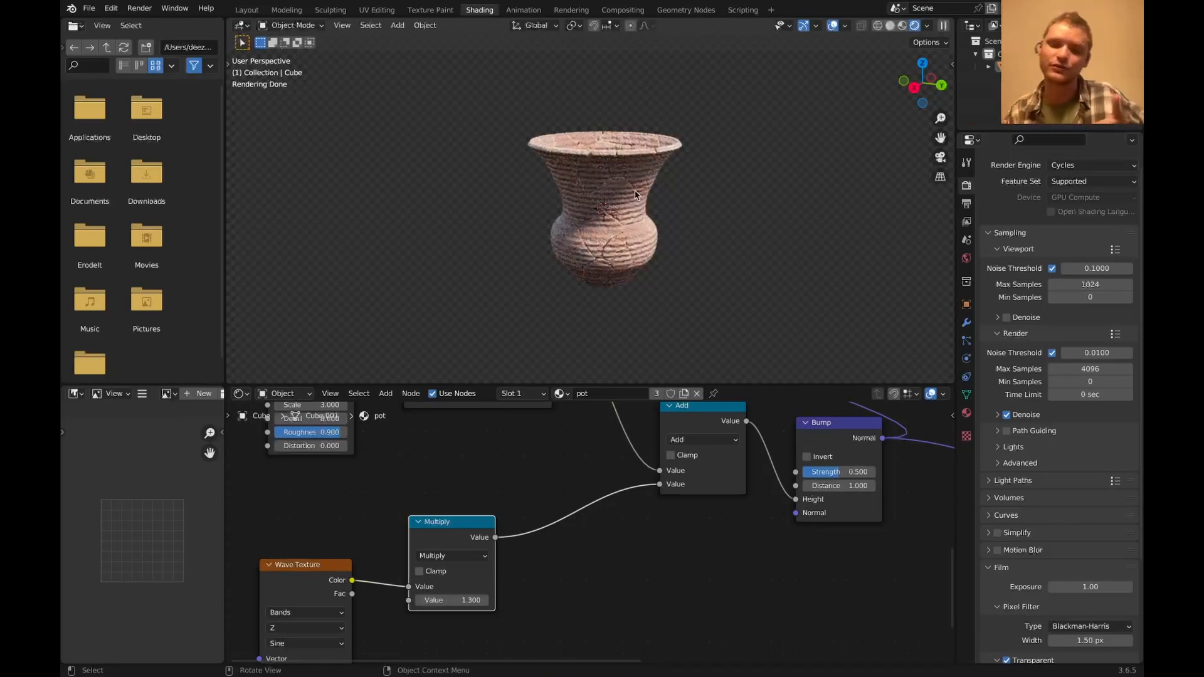
pyautogui.click(684, 9)
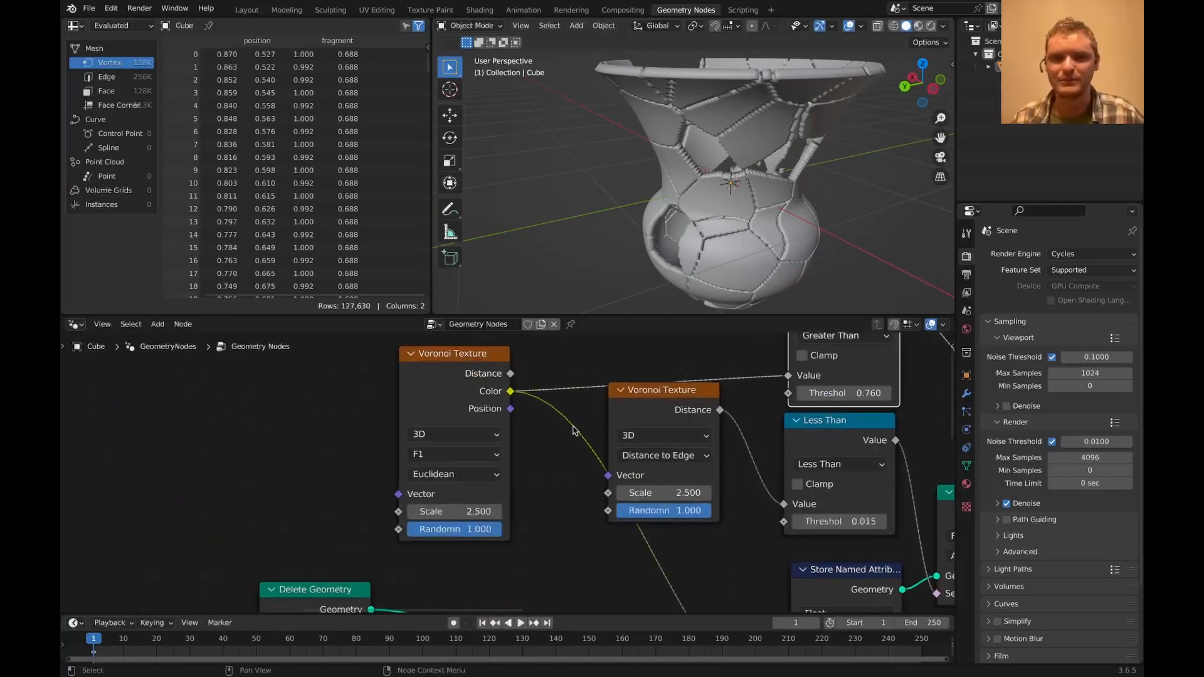
# - Feed Generated coordinates through Separate XYZ in the pot material, wiring its Z output onward
pyautogui.click(663, 435)
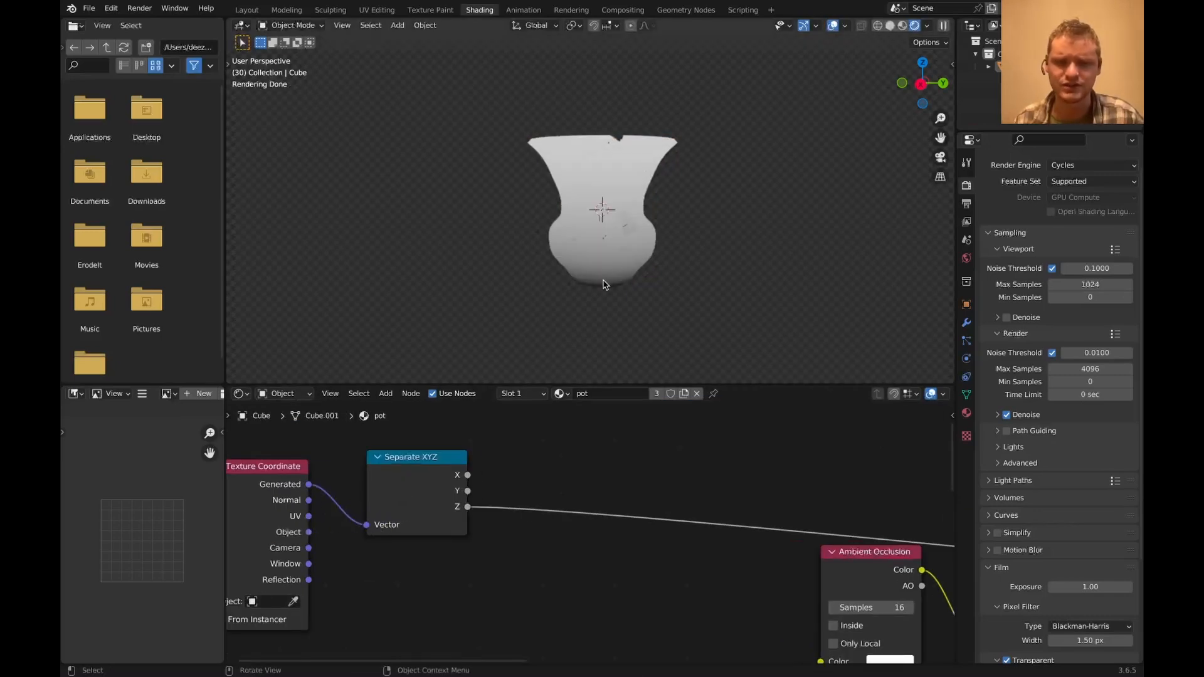
# - Add a Mix Color node driven by the Z height, and set Principled BSDF Subsurface to 0
pyautogui.write('col')
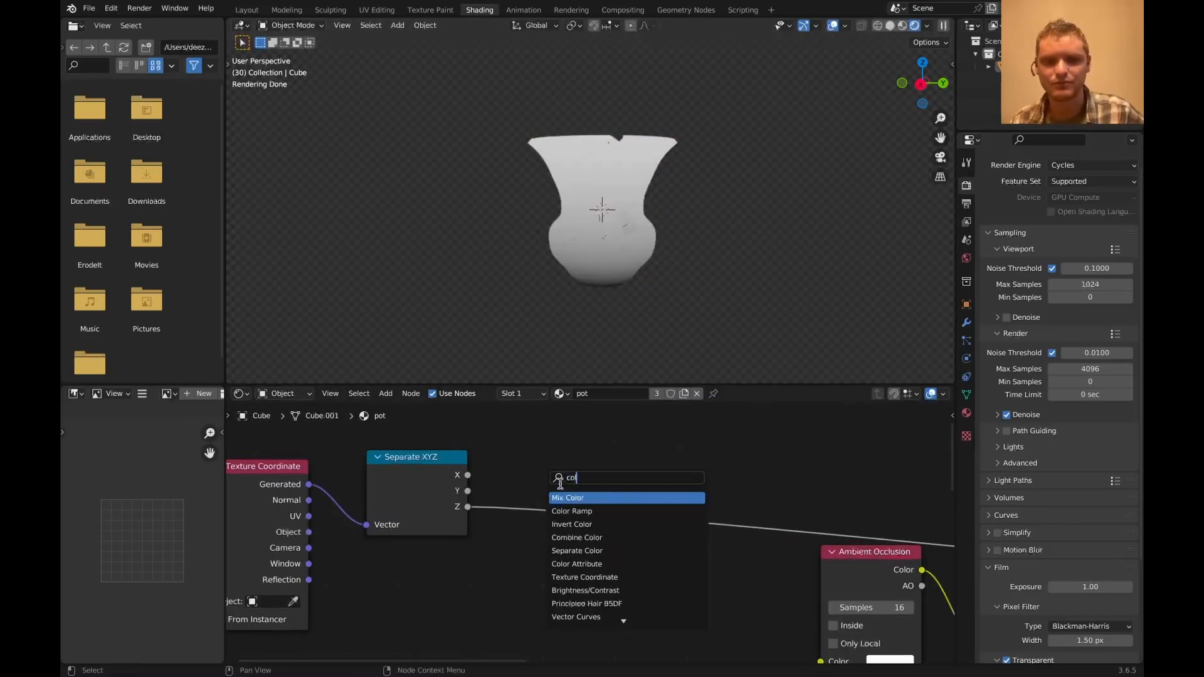
pyautogui.click(571, 511)
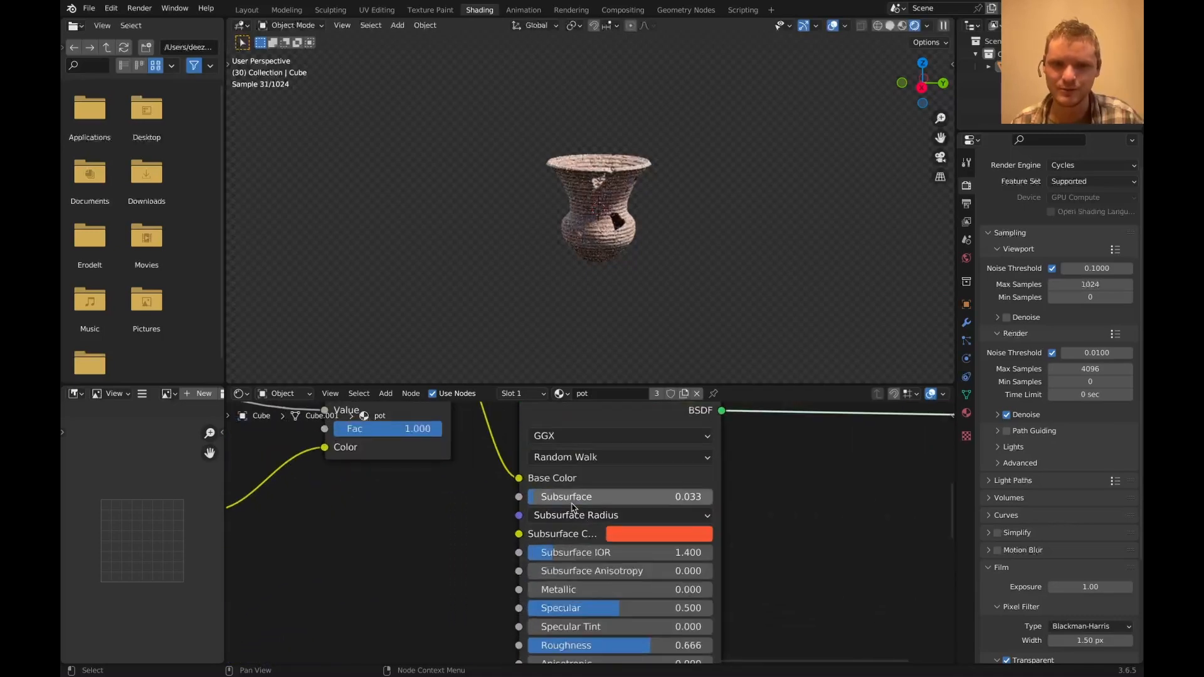
pyautogui.moveTo(622, 496); pyautogui.dragTo(530, 497)
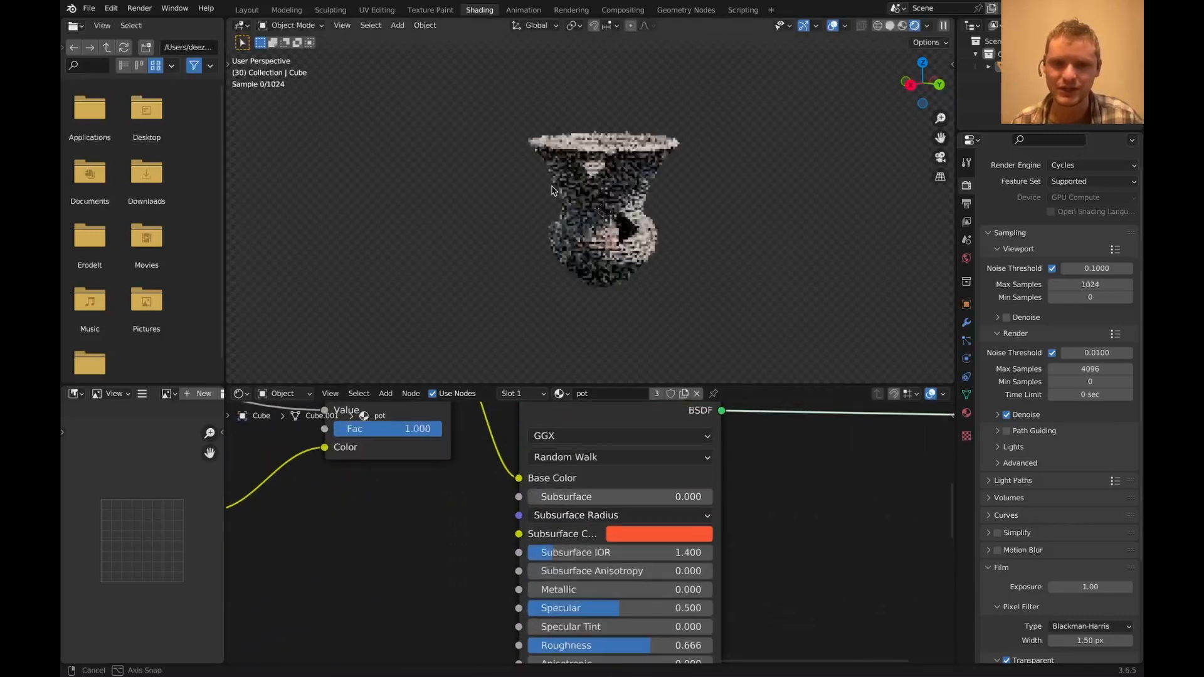